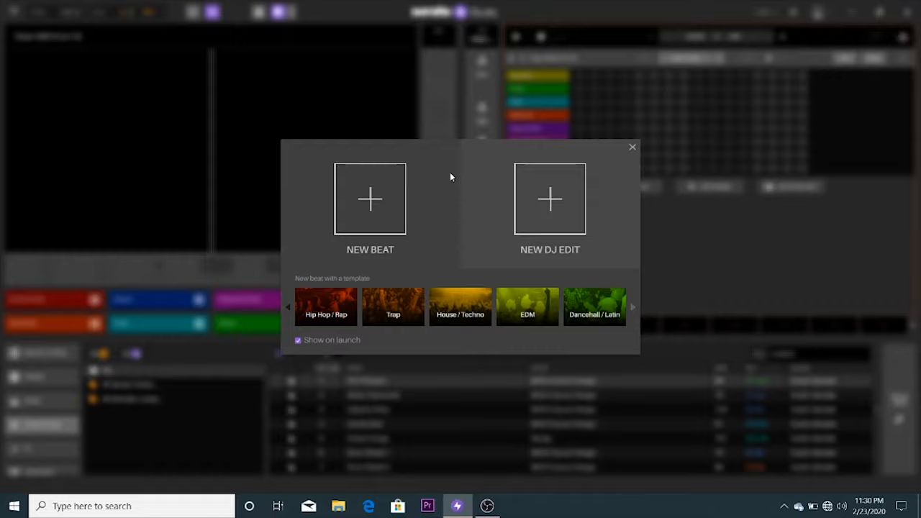
{"action": "mouse_move", "coordinate": [435, 223]}
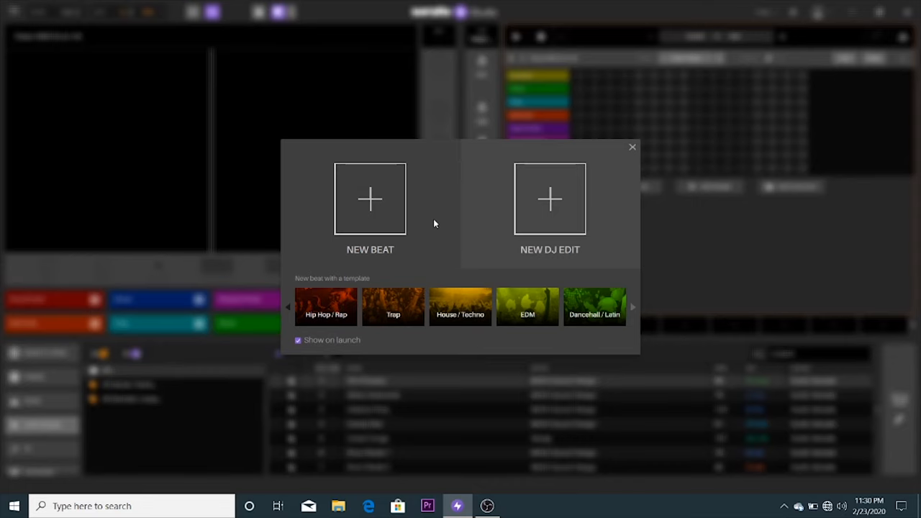